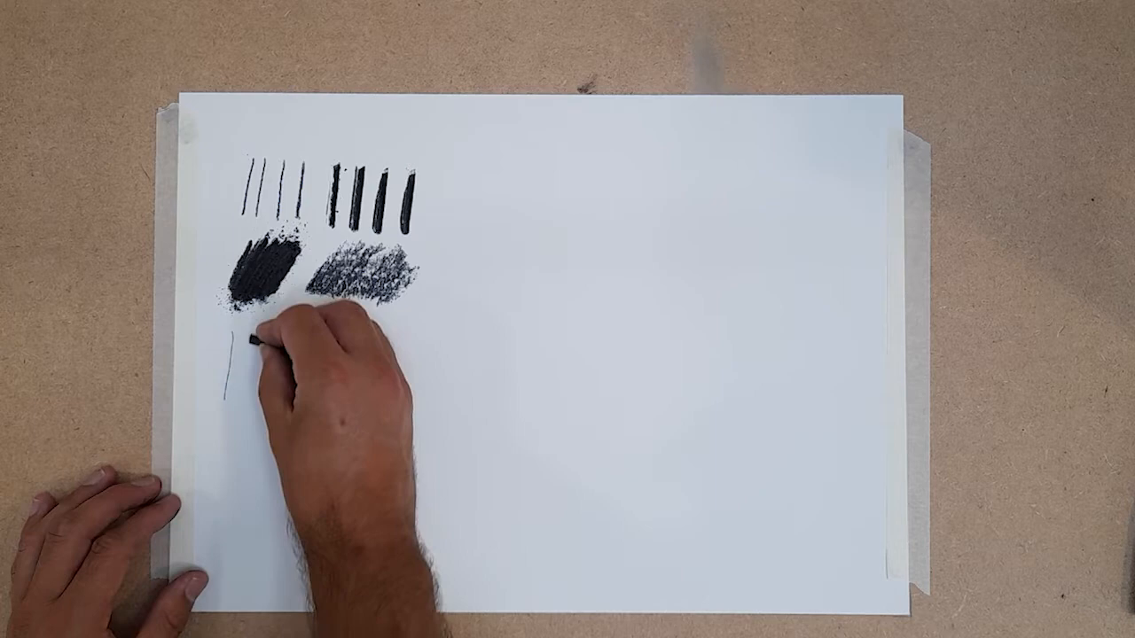
left_click_drag(257, 355, 249, 390)
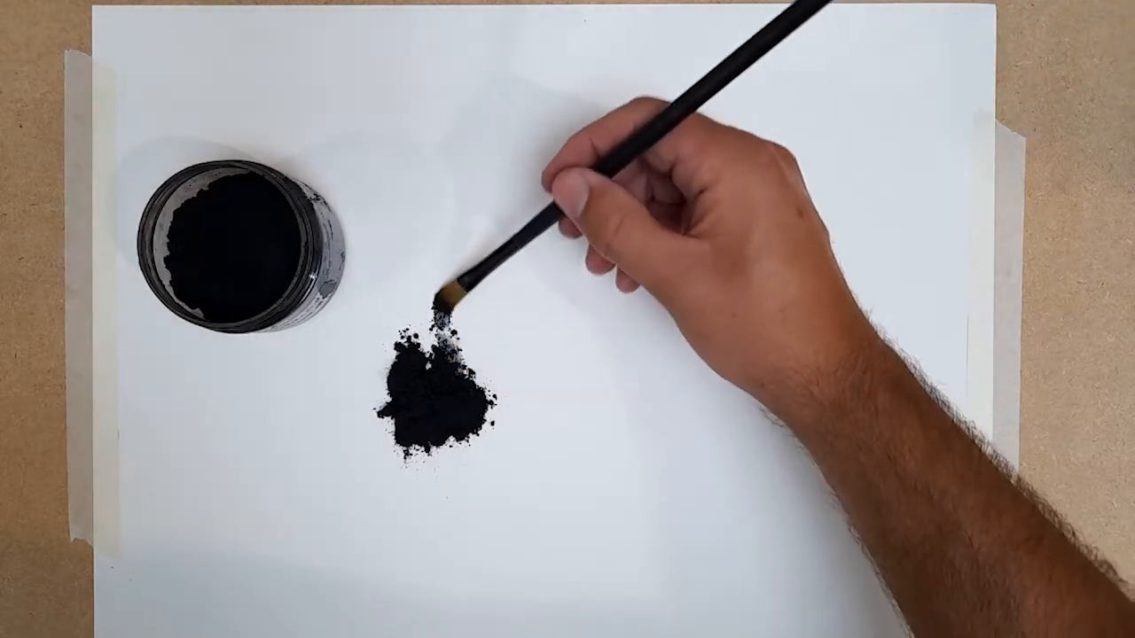
left_click_drag(443, 301, 453, 204)
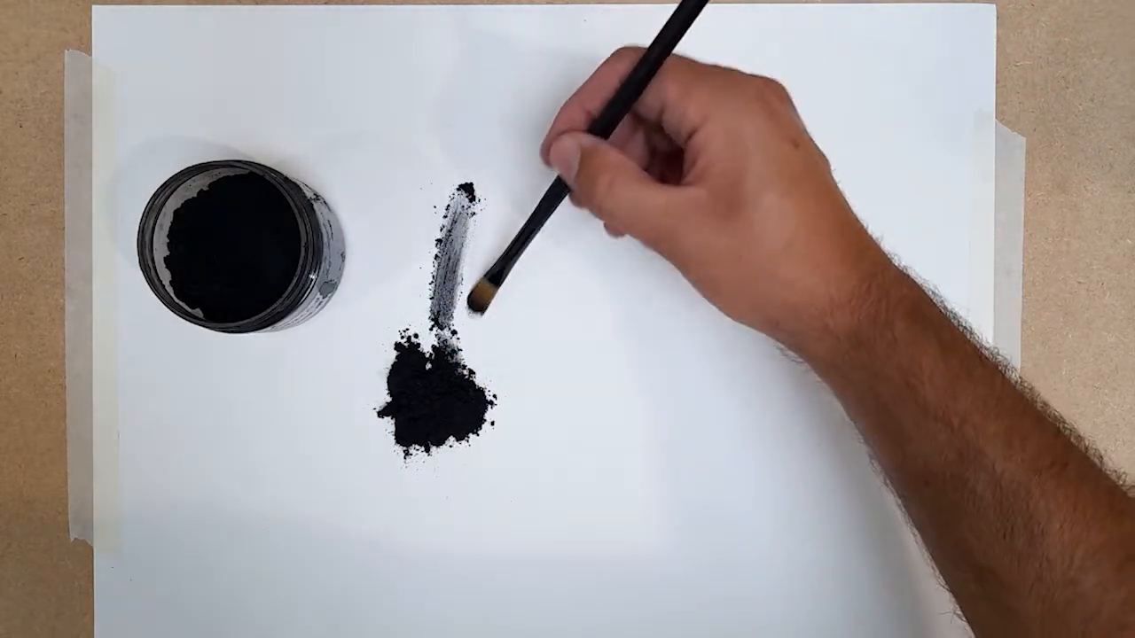